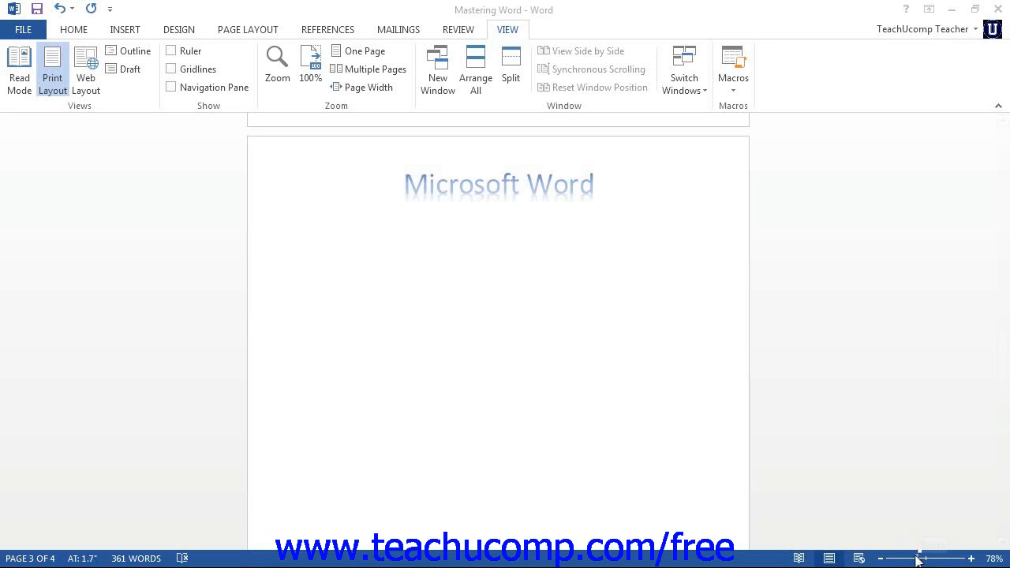
{"action": "mouse_move", "coordinate": [918, 559]}
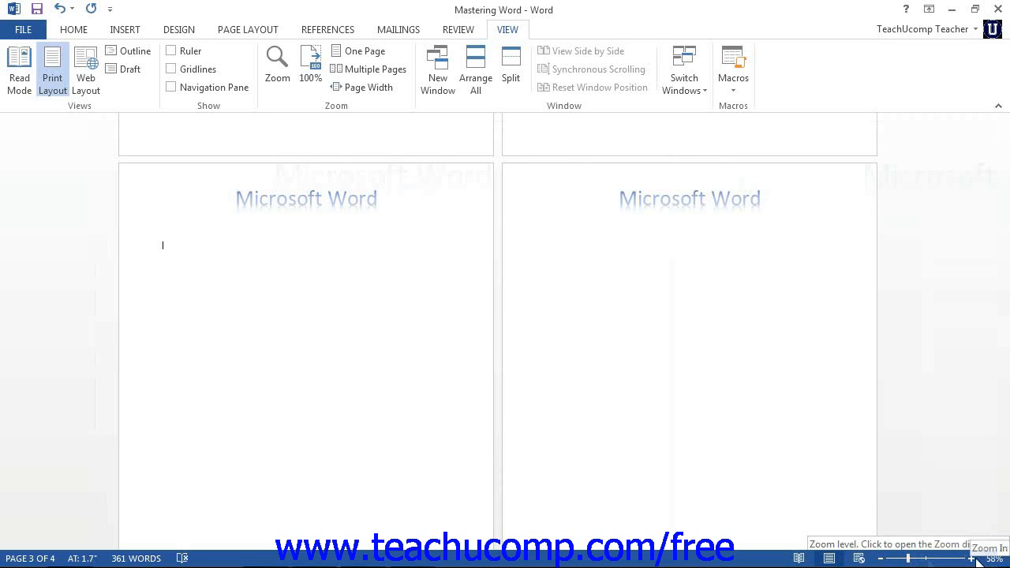
- Zoom the Mastering Word document in from 78% to 260% with the status-bar zoom control
{"action": "left_click", "coordinate": [973, 559]}
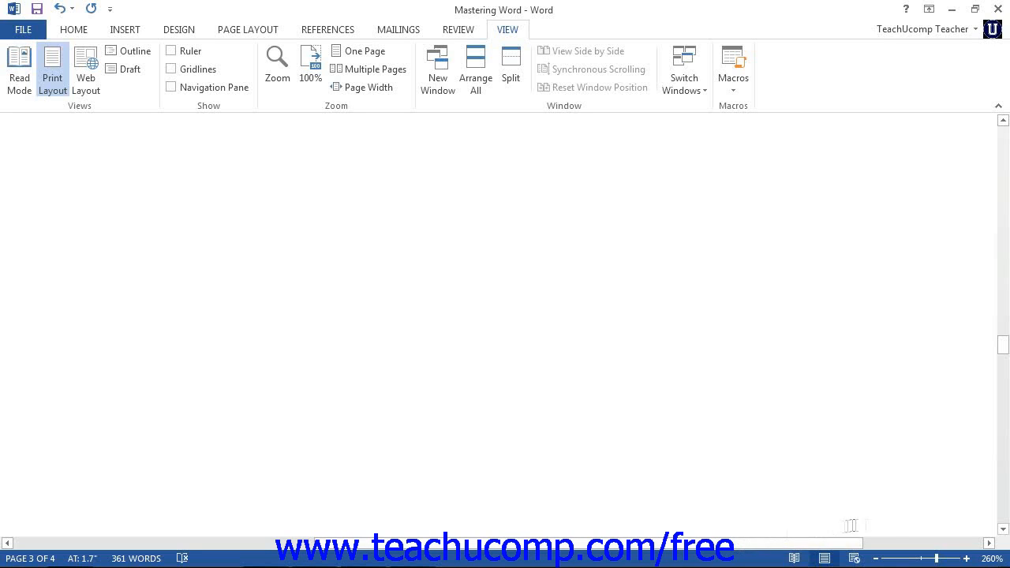
{"action": "left_click", "coordinate": [277, 66]}
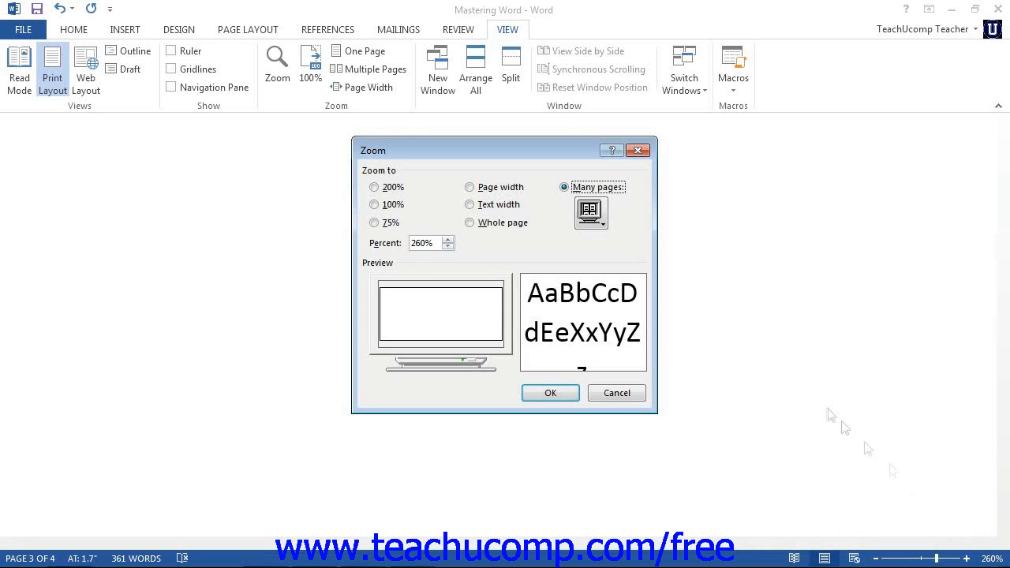
{"action": "left_click", "coordinate": [550, 394]}
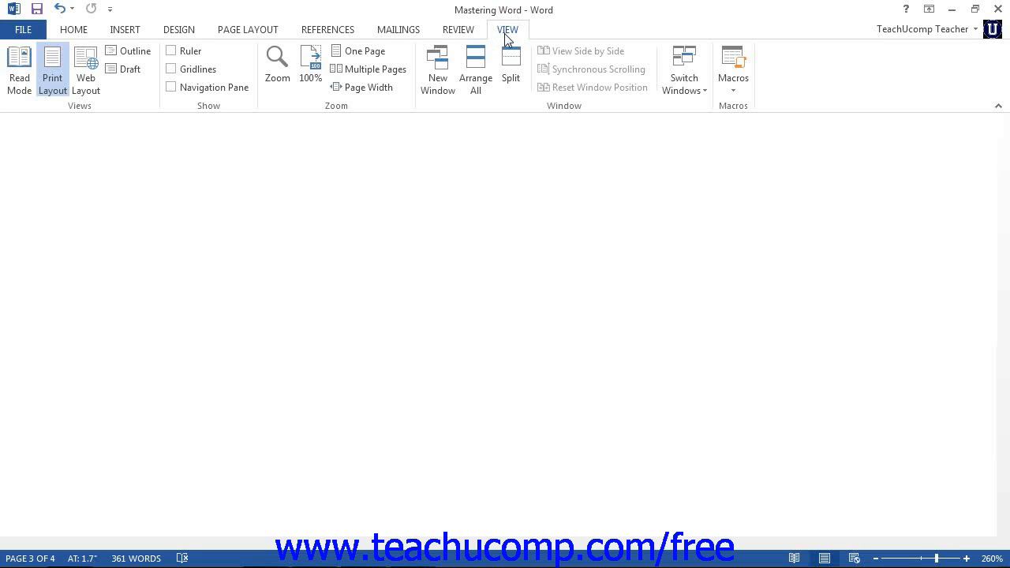
- Open the Zoom dialog from the View tab, showing the current 260% zoom
{"action": "left_click", "coordinate": [277, 64]}
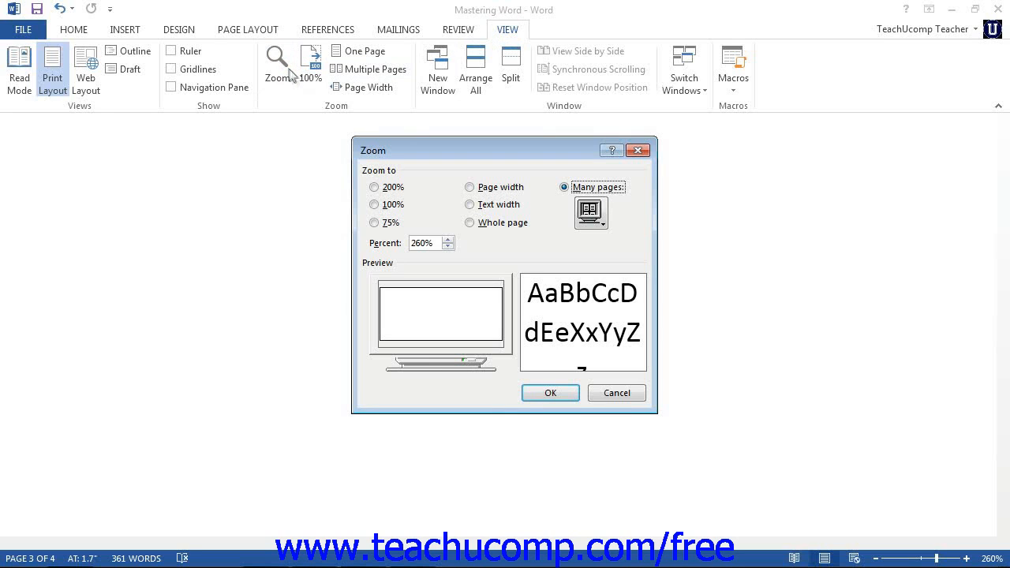
{"action": "left_click", "coordinate": [374, 187]}
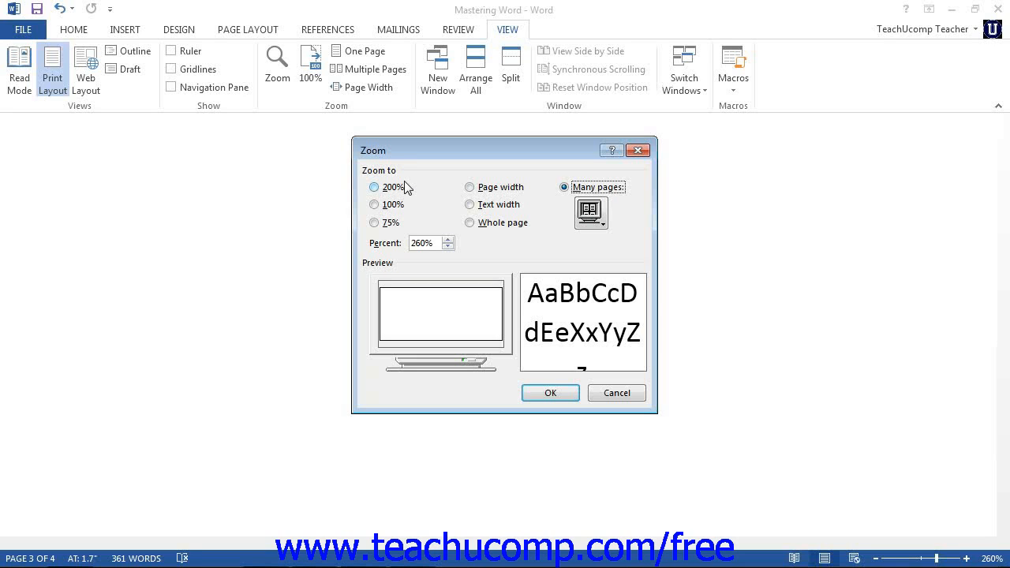
{"action": "mouse_move", "coordinate": [404, 187]}
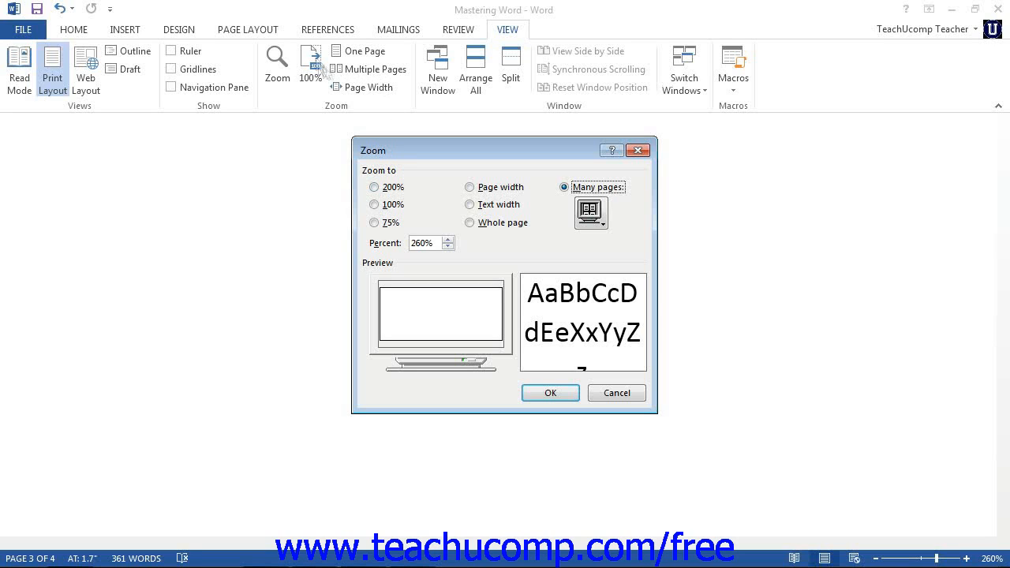
{"action": "mouse_move", "coordinate": [422, 191]}
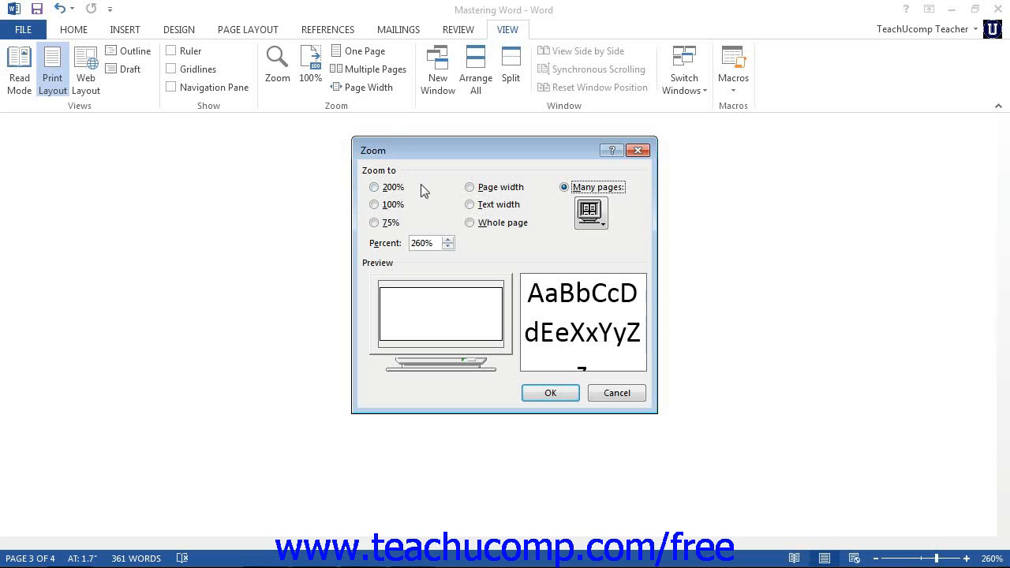
{"action": "mouse_move", "coordinate": [425, 196]}
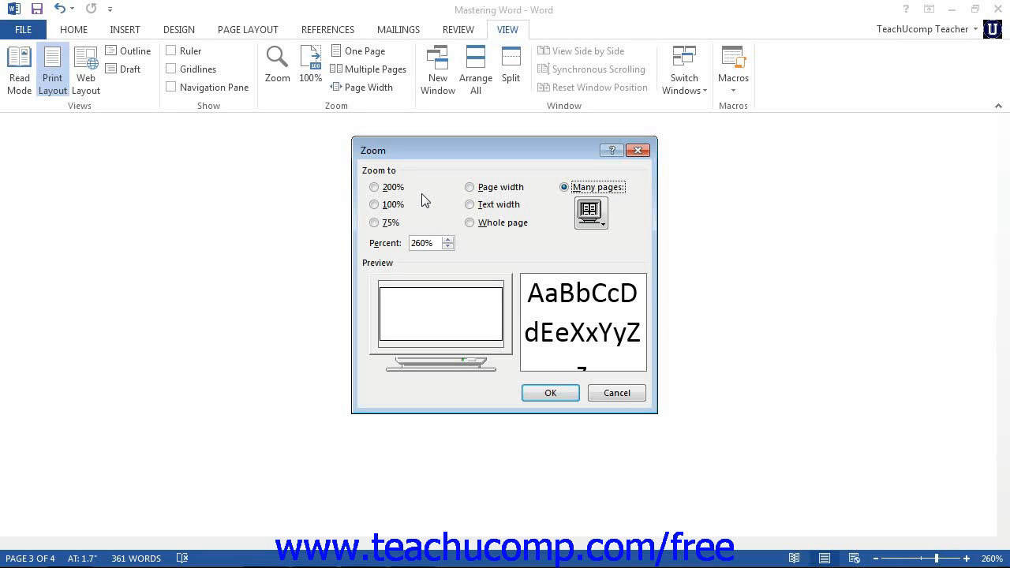
- Preview multi-page layouts, then choose Whole page zoom at 49% in the Zoom dialog
{"action": "triple_click", "coordinate": [422, 242]}
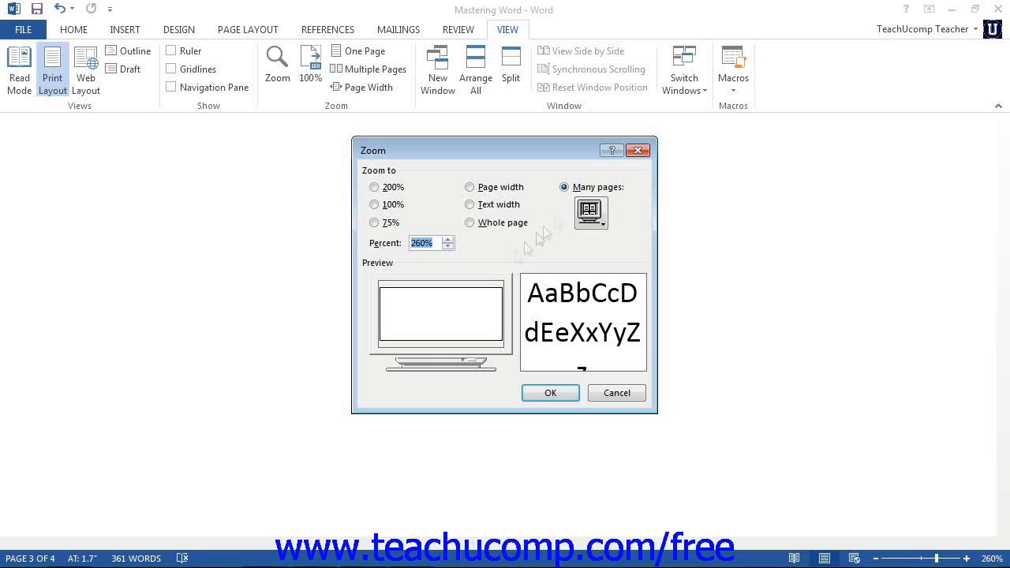
{"action": "left_click", "coordinate": [590, 212]}
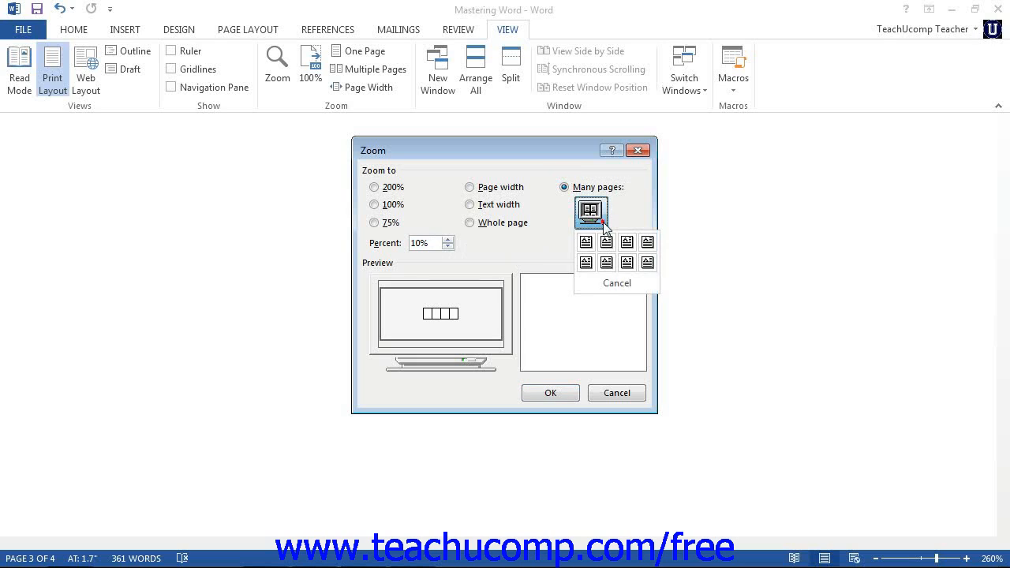
{"action": "mouse_move", "coordinate": [627, 242]}
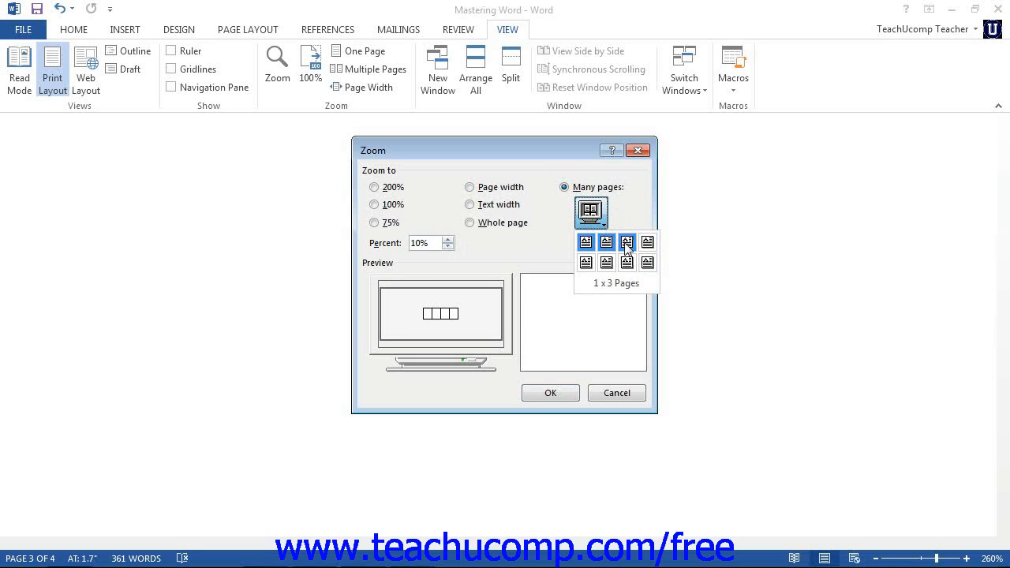
{"action": "mouse_move", "coordinate": [647, 263]}
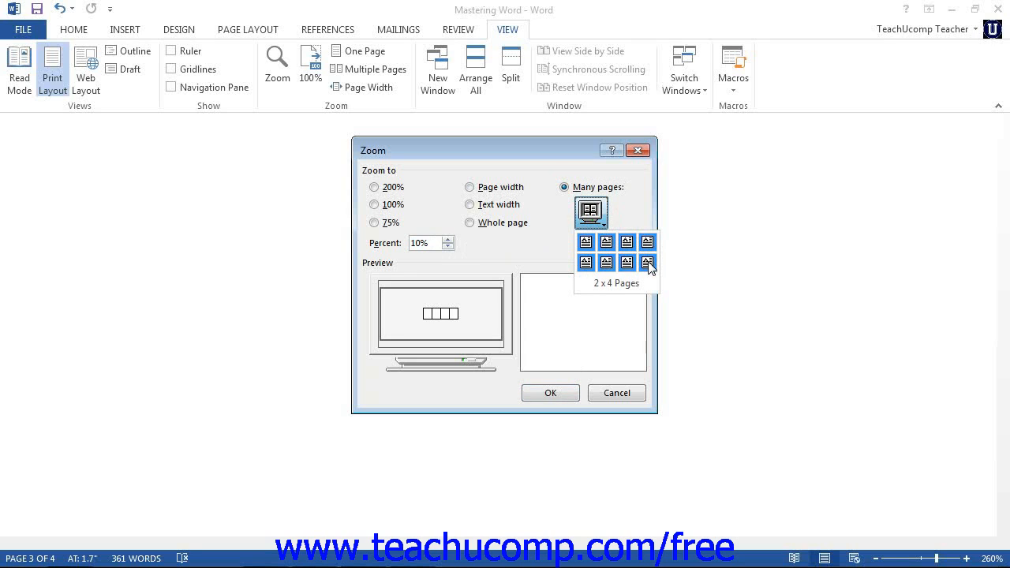
{"action": "left_click", "coordinate": [471, 222]}
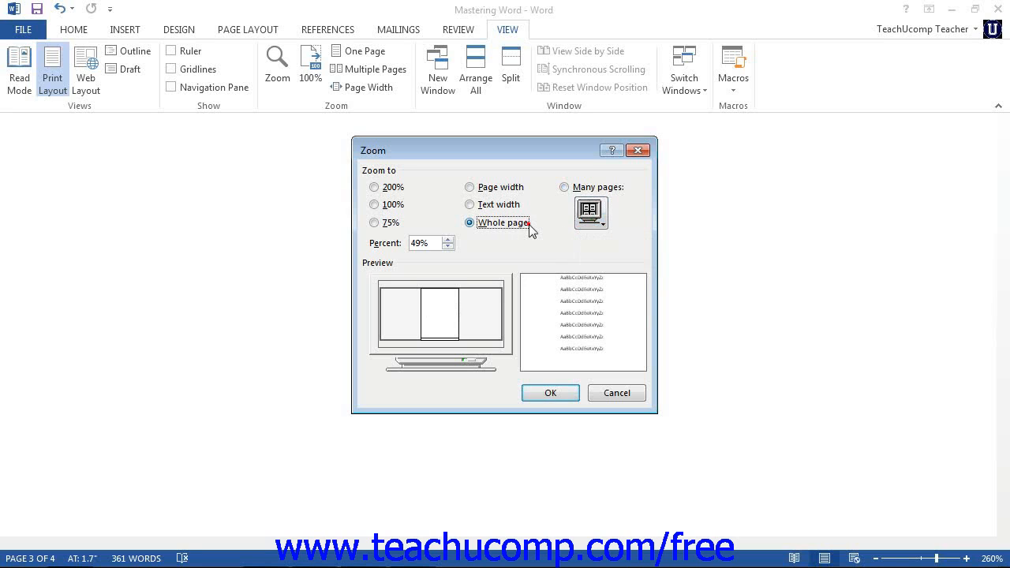